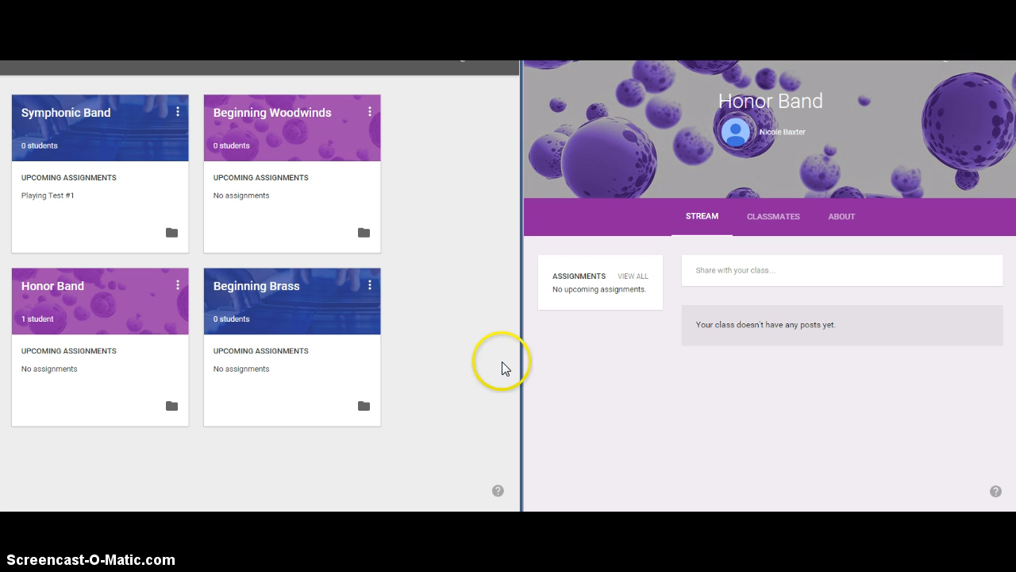
pyautogui.moveTo(176, 273)
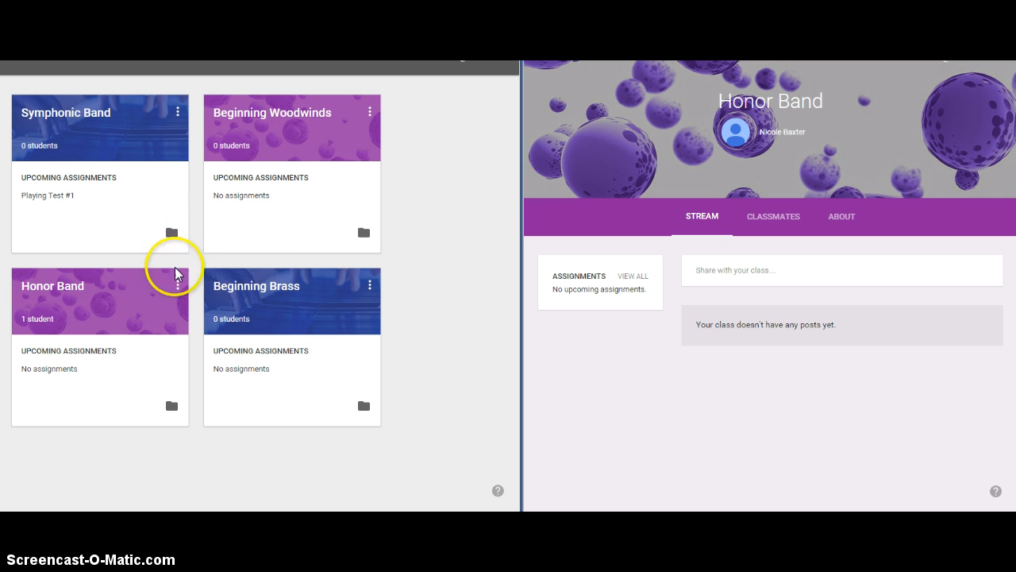
pyautogui.moveTo(196, 245)
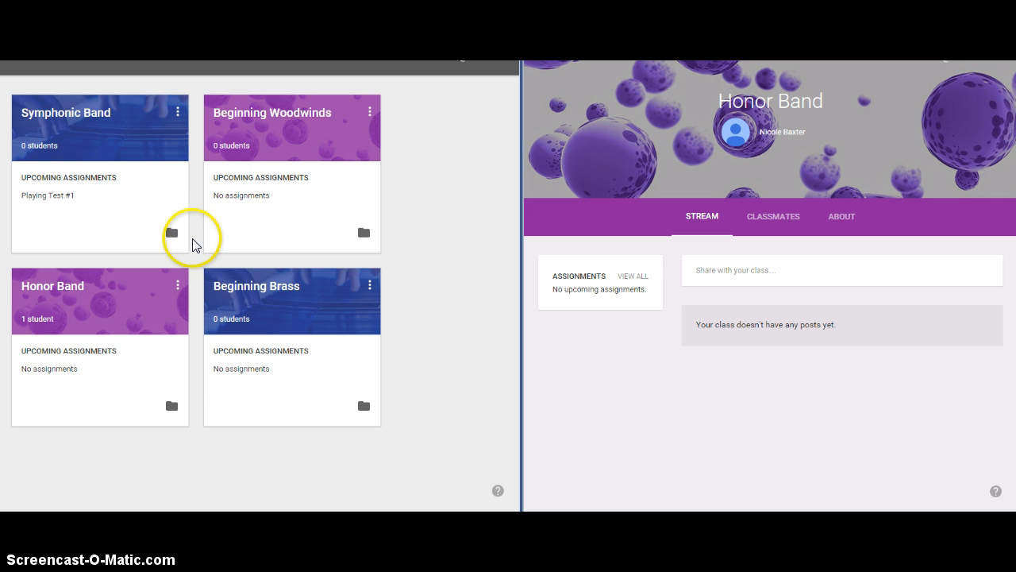
pyautogui.moveTo(793, 394)
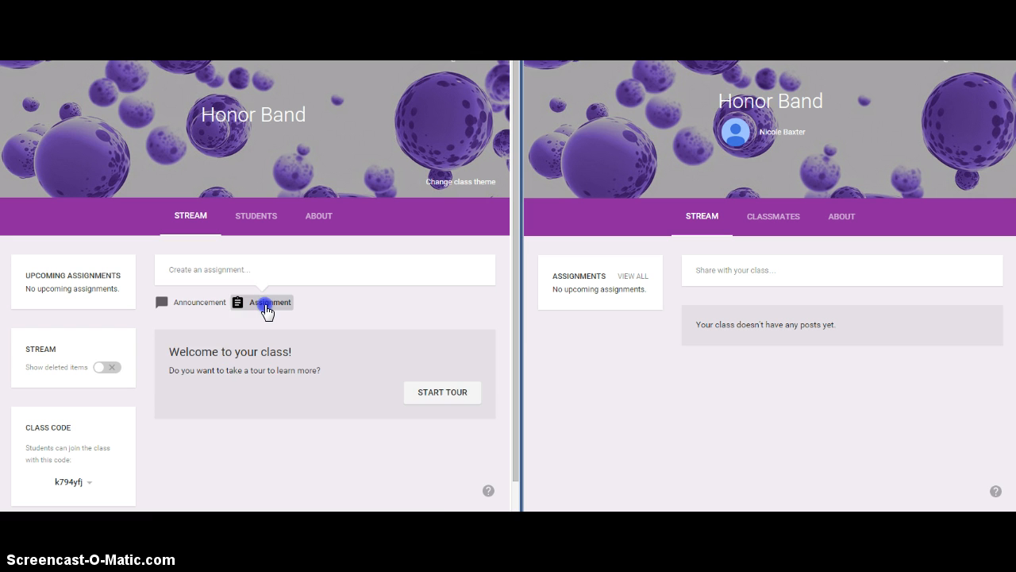
# Step: Create a new assignment titled 'Bb Scale Test' described 'One octave only.'
pyautogui.click(270, 301)
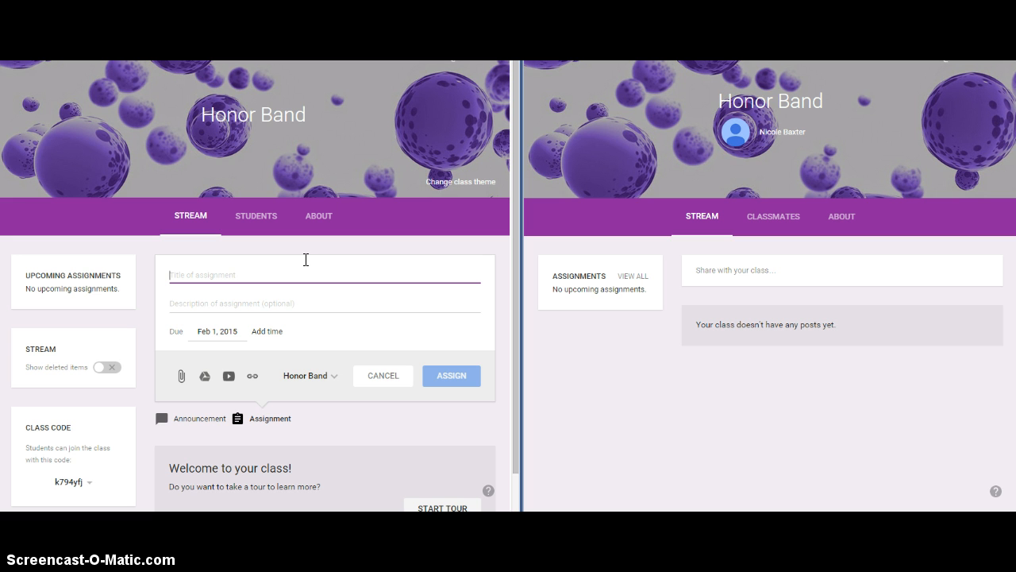
pyautogui.write('Bb S')
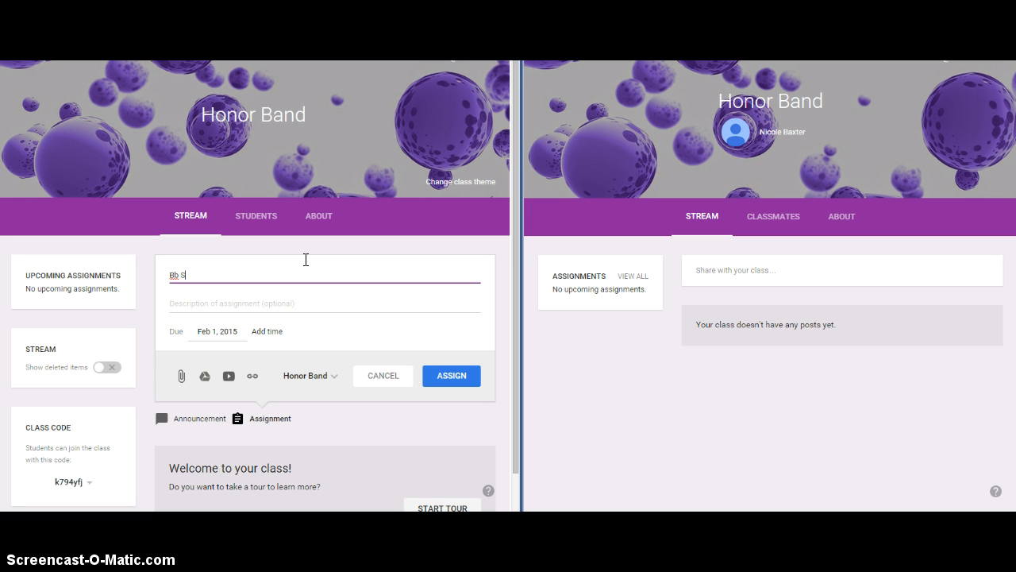
pyautogui.write('cale Test')
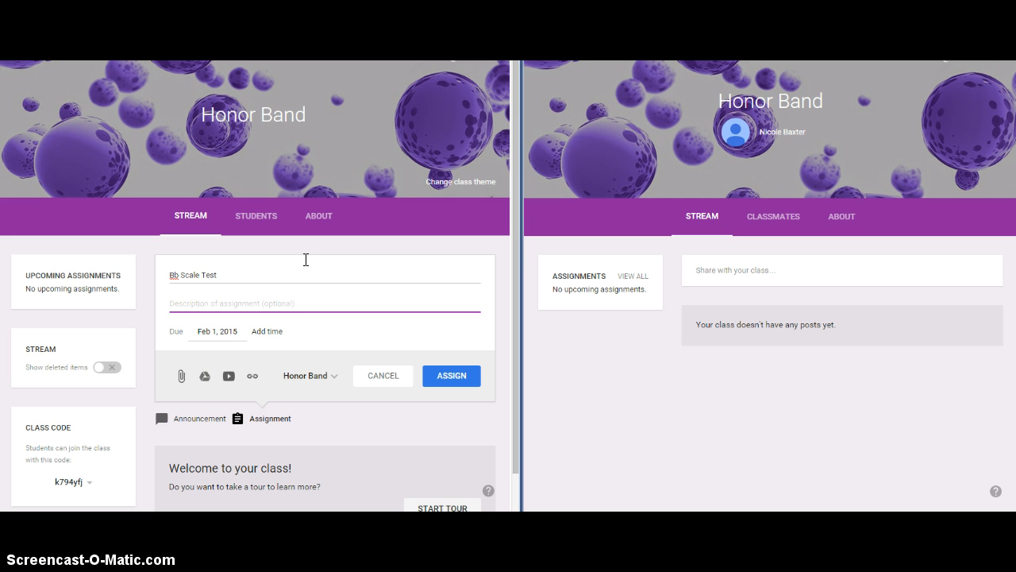
pyautogui.write('One octave only.')
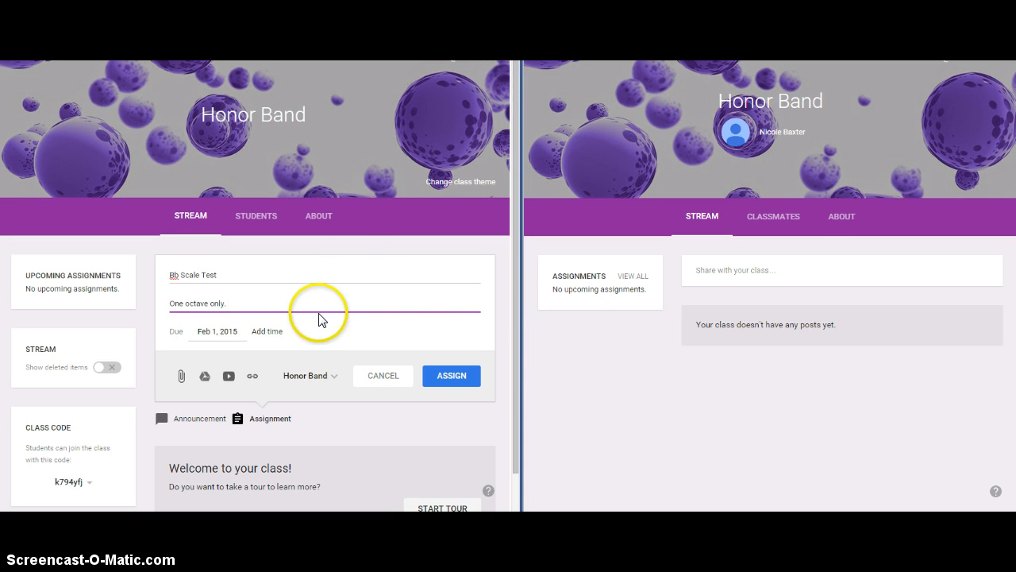
# Step: Set the due date to February 6, 2015 and begin adding a web link
pyautogui.click(216, 331)
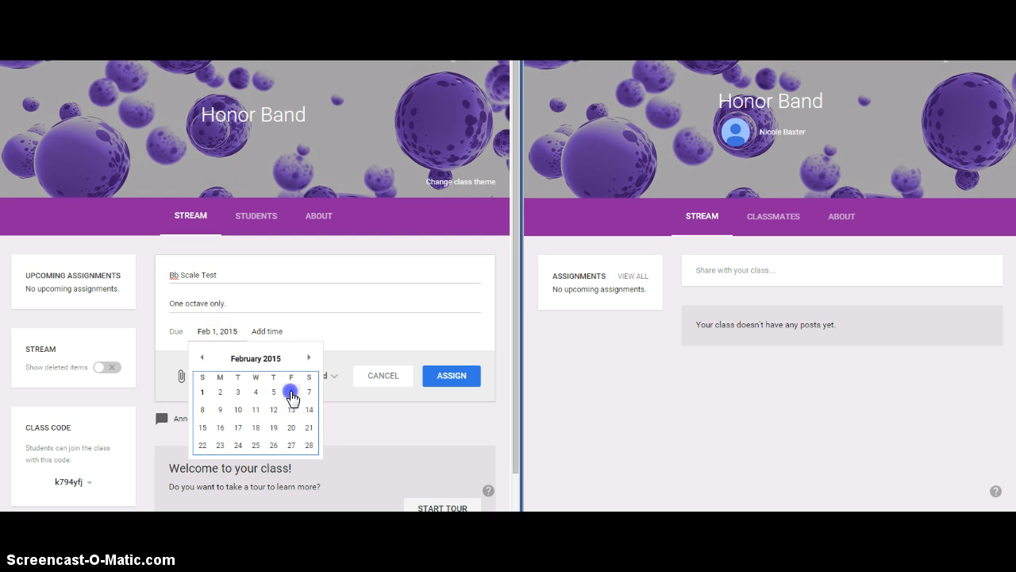
pyautogui.click(293, 391)
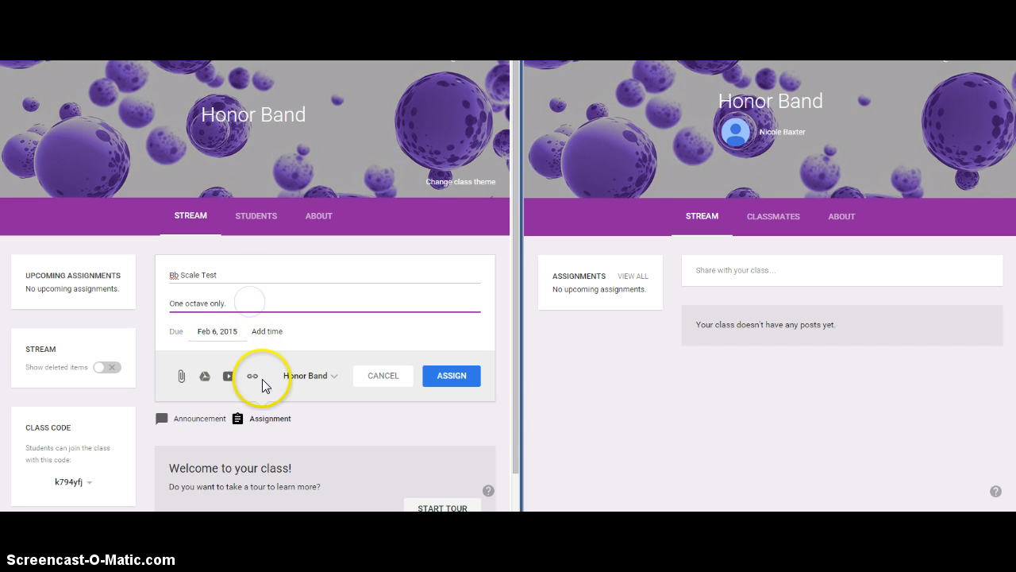
pyautogui.click(253, 375)
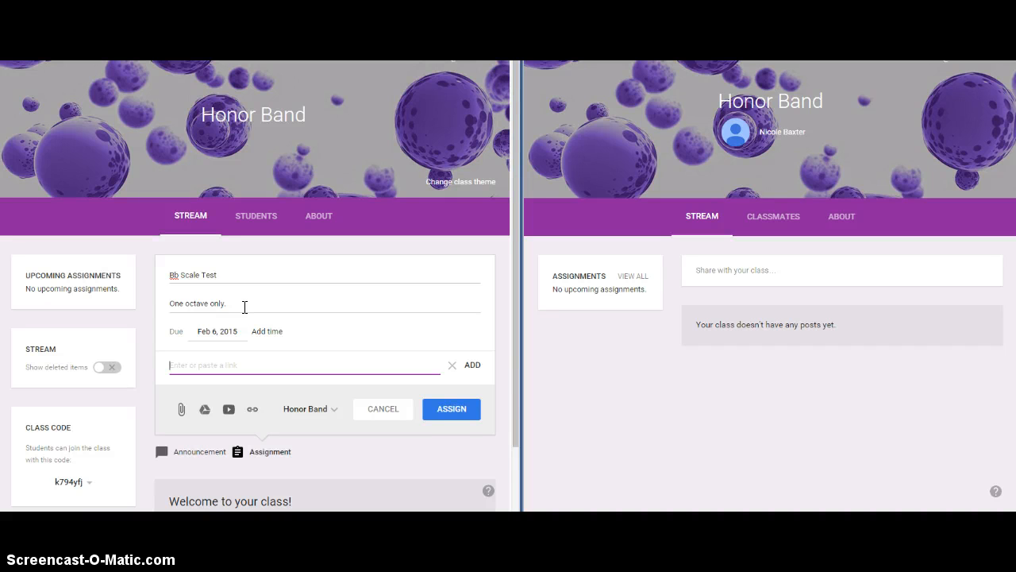
# Step: Enter online-voice-recorder.com as the assignment's link address and add it
pyautogui.click(305, 364)
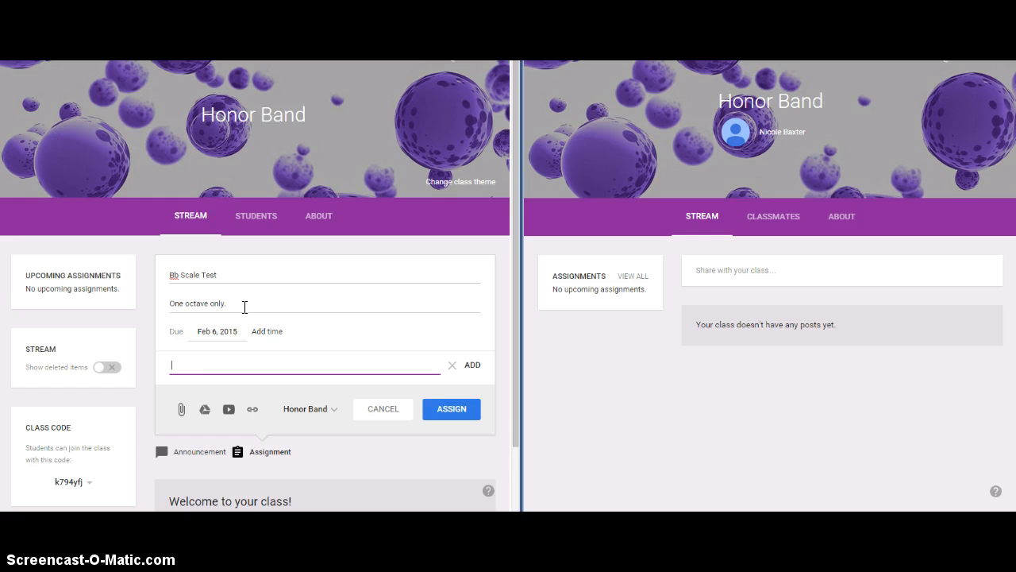
pyautogui.write('online-voice.')
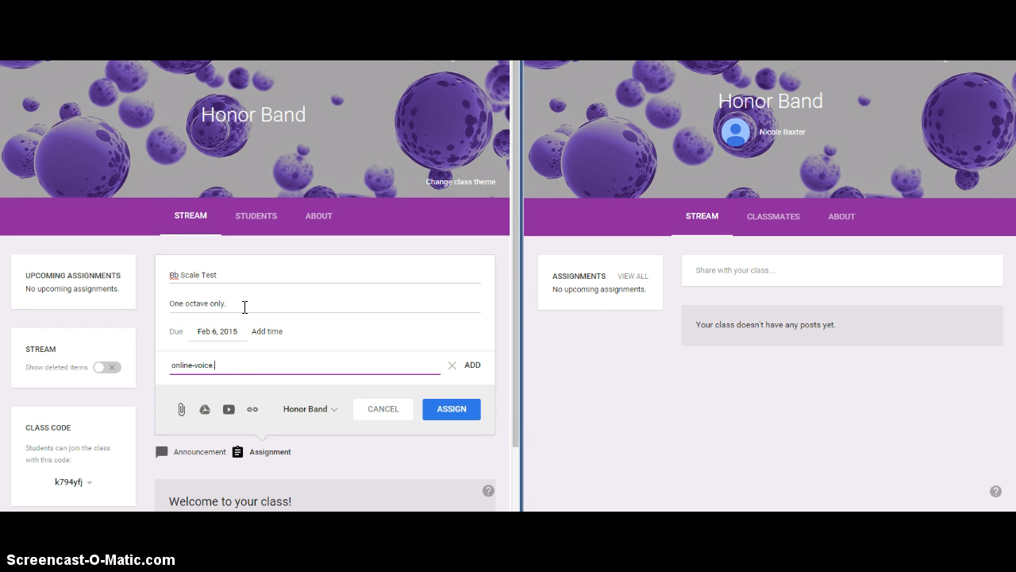
pyautogui.write('recorder.c')
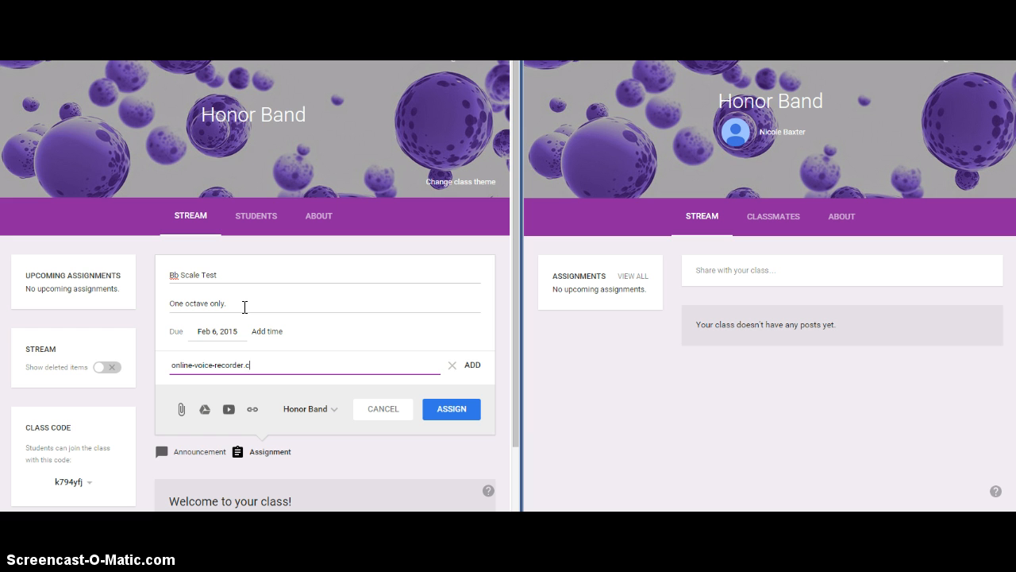
pyautogui.write('om')
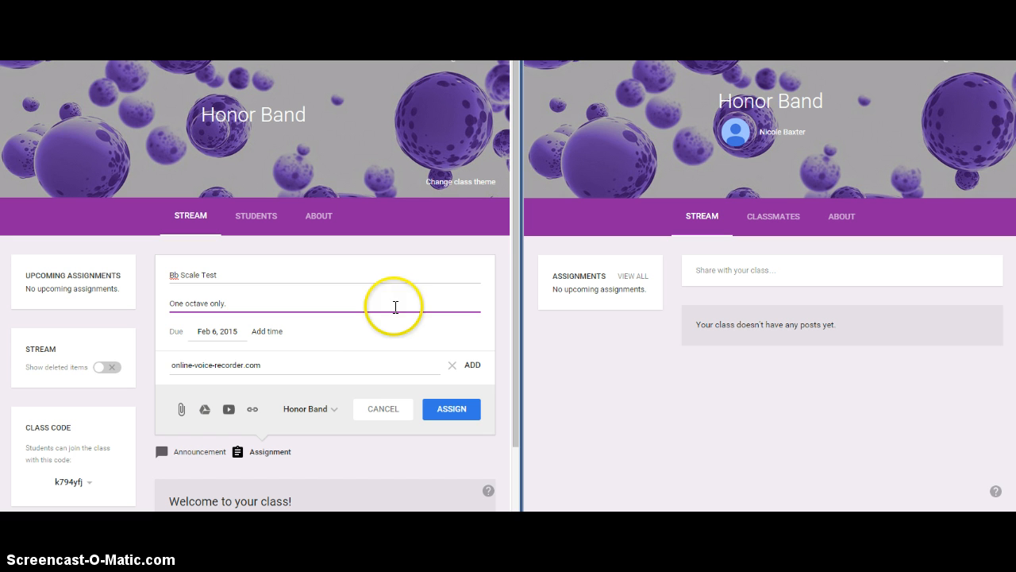
pyautogui.moveTo(358, 372)
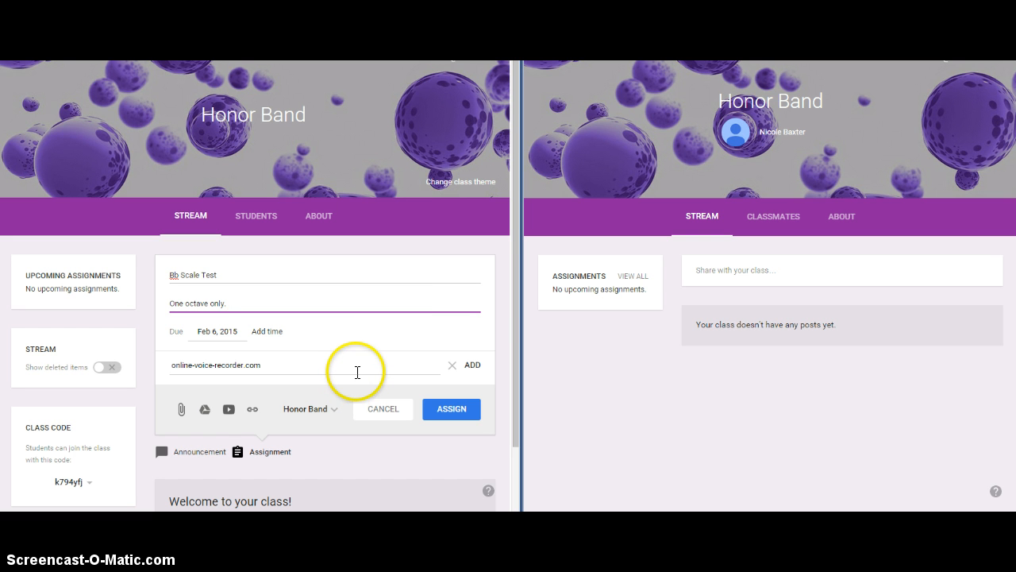
pyautogui.moveTo(347, 369)
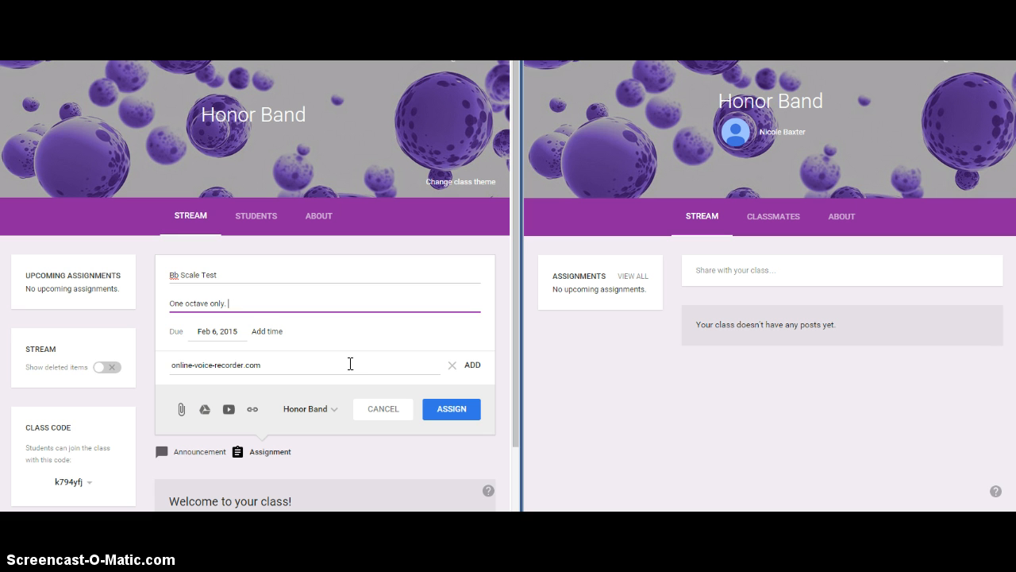
pyautogui.moveTo(288, 273)
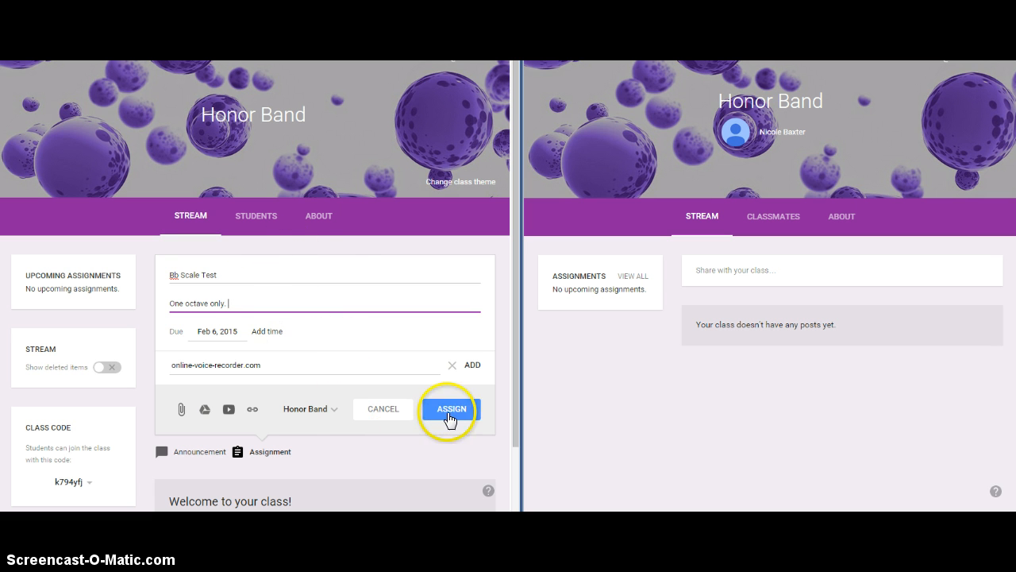
pyautogui.moveTo(470, 419)
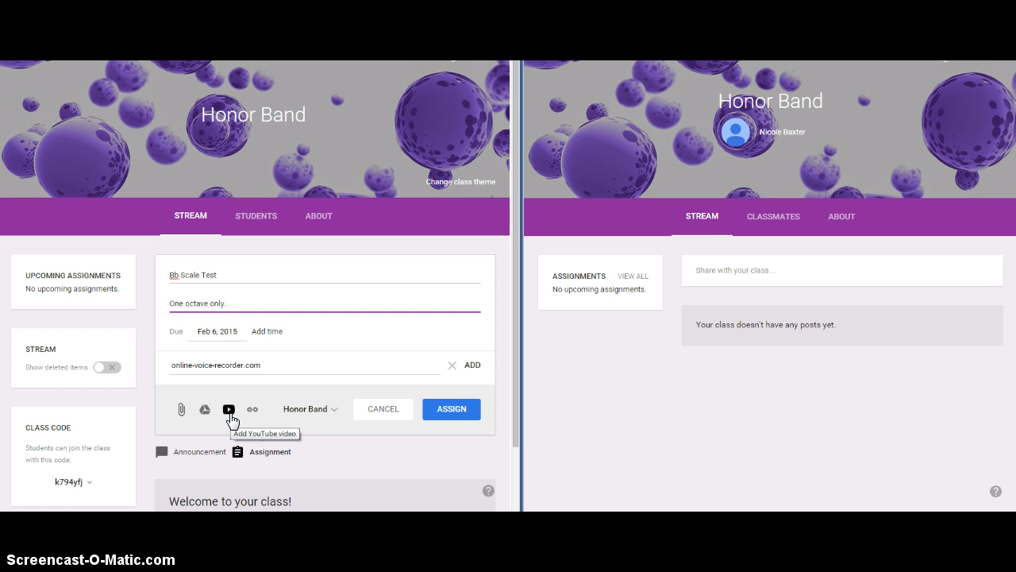
pyautogui.click(229, 410)
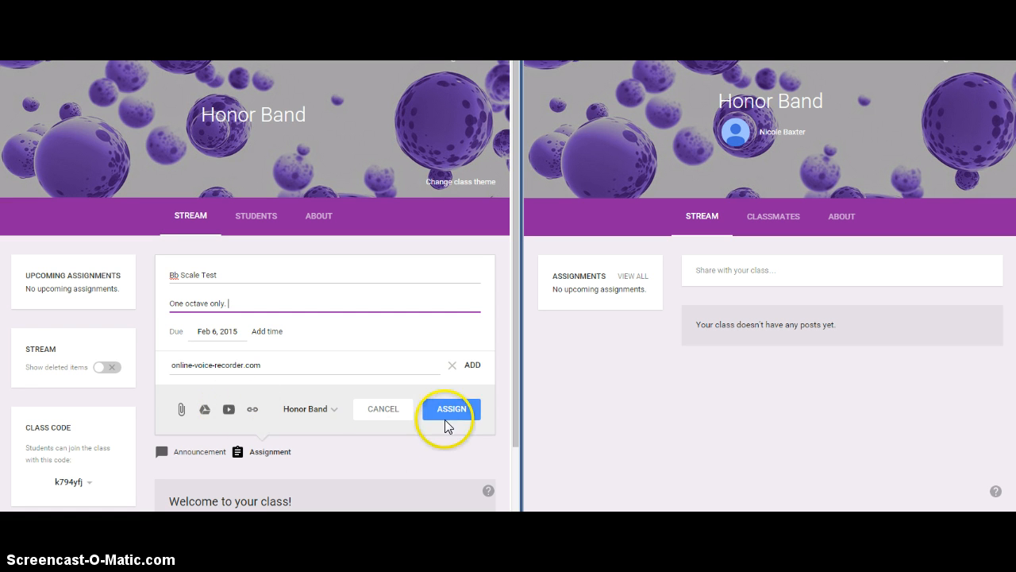
# Step: Assign the Bb Scale Test to the Honor Band class
pyautogui.click(451, 408)
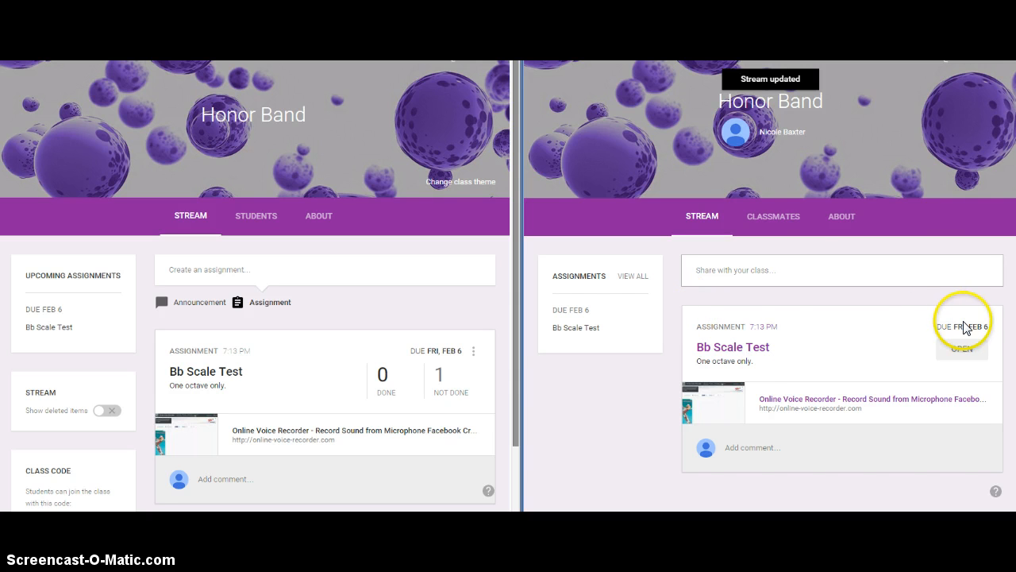
pyautogui.moveTo(732, 346)
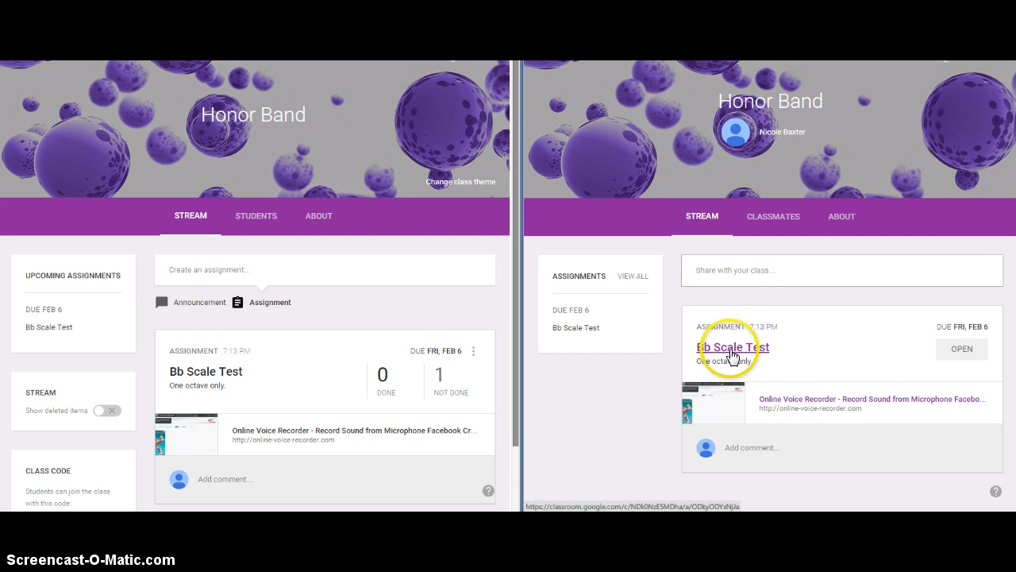
pyautogui.click(732, 346)
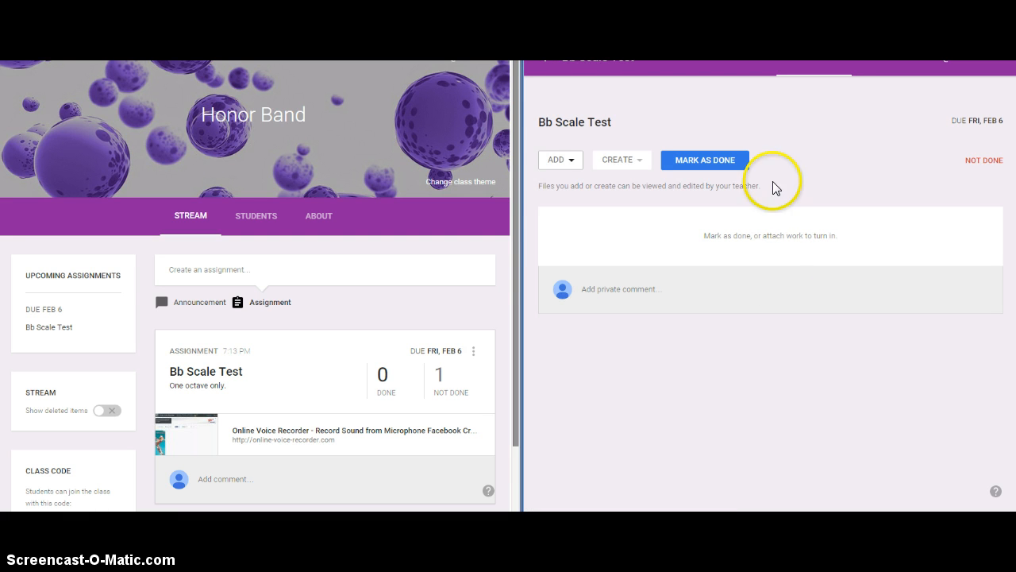
pyautogui.click(559, 159)
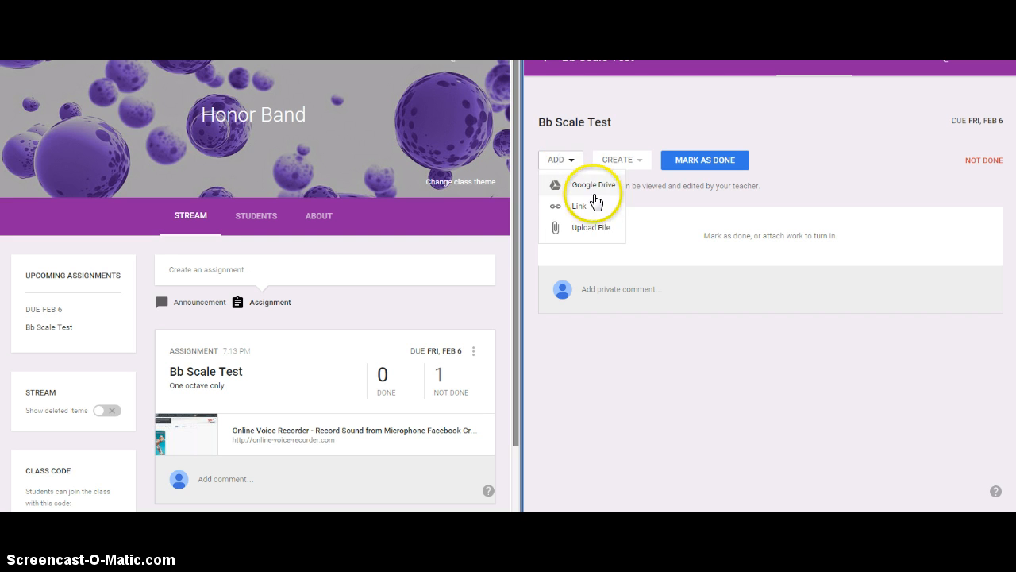
pyautogui.click(616, 159)
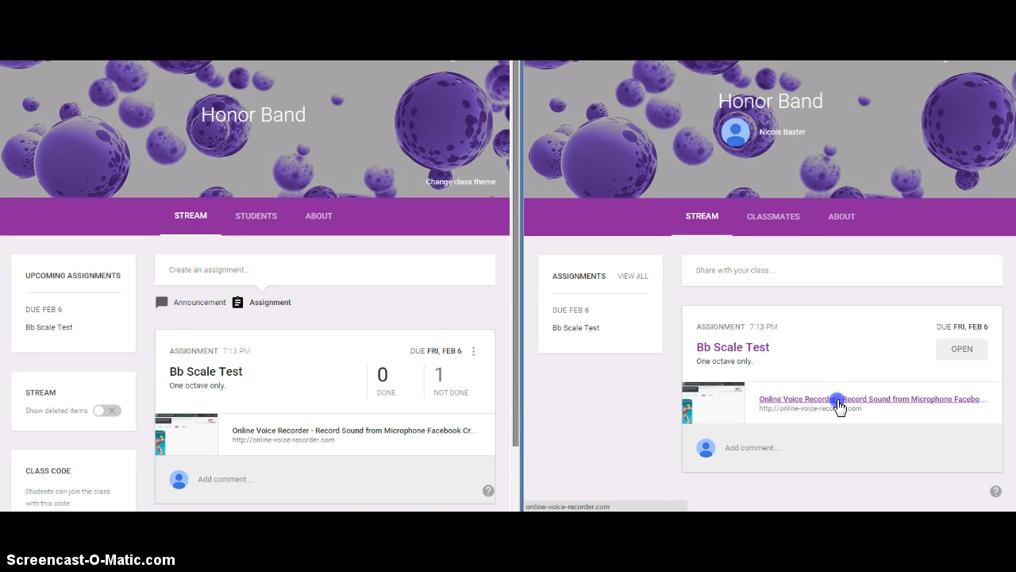
# Step: Record the scale on the Online Voice Recorder site opened from the assignment
pyautogui.click(839, 404)
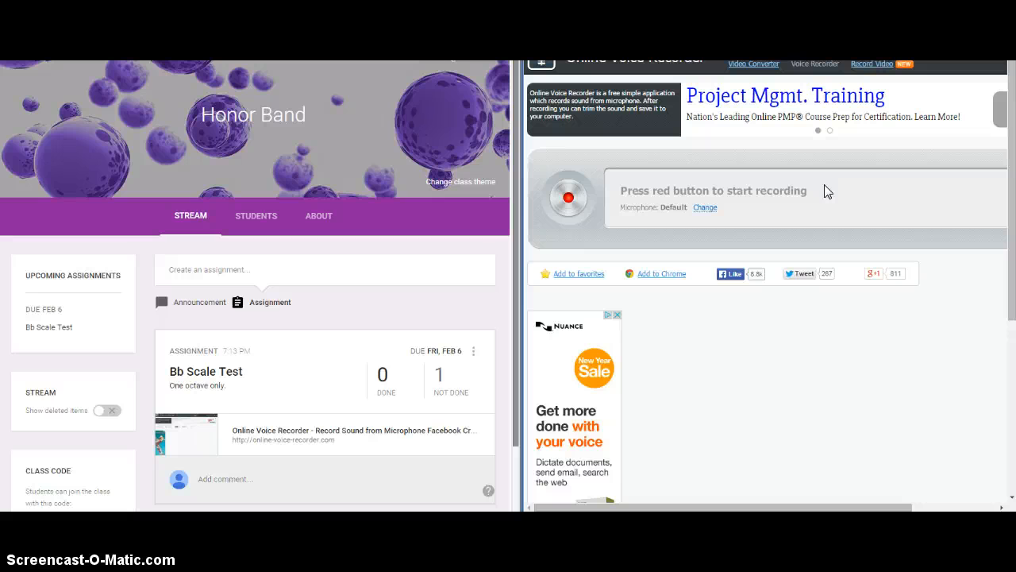
pyautogui.click(569, 197)
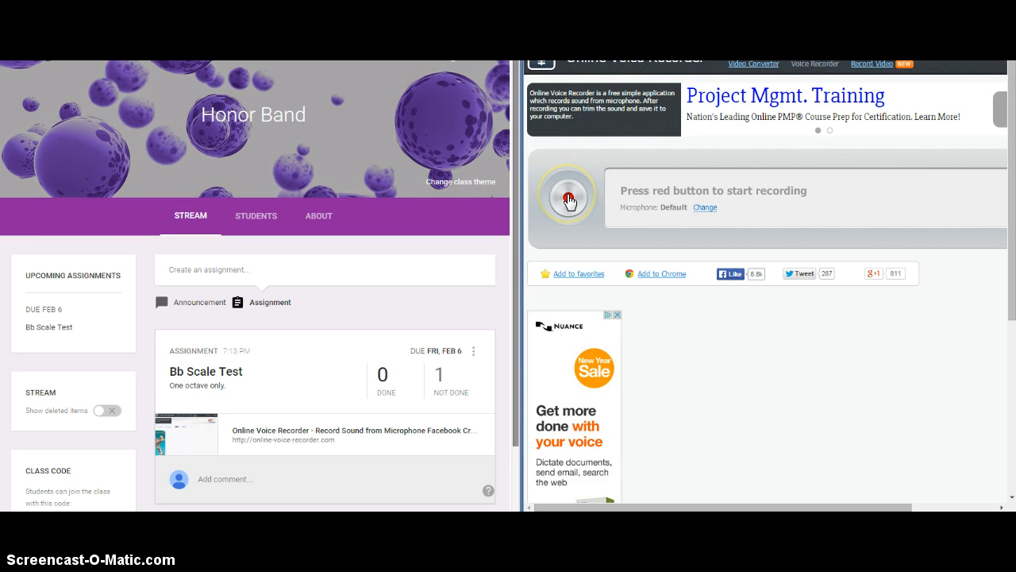
pyautogui.click(565, 196)
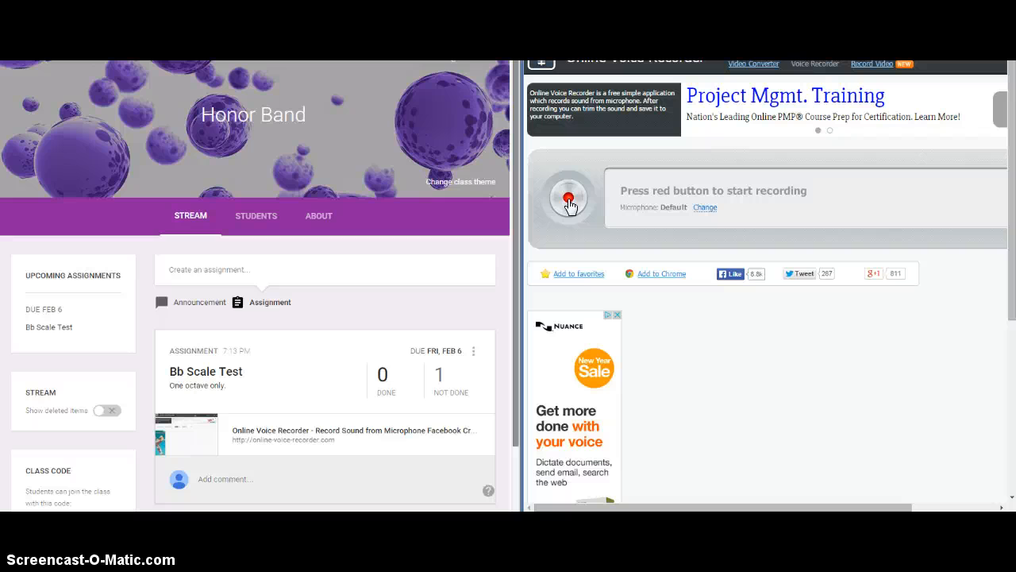
pyautogui.click(568, 197)
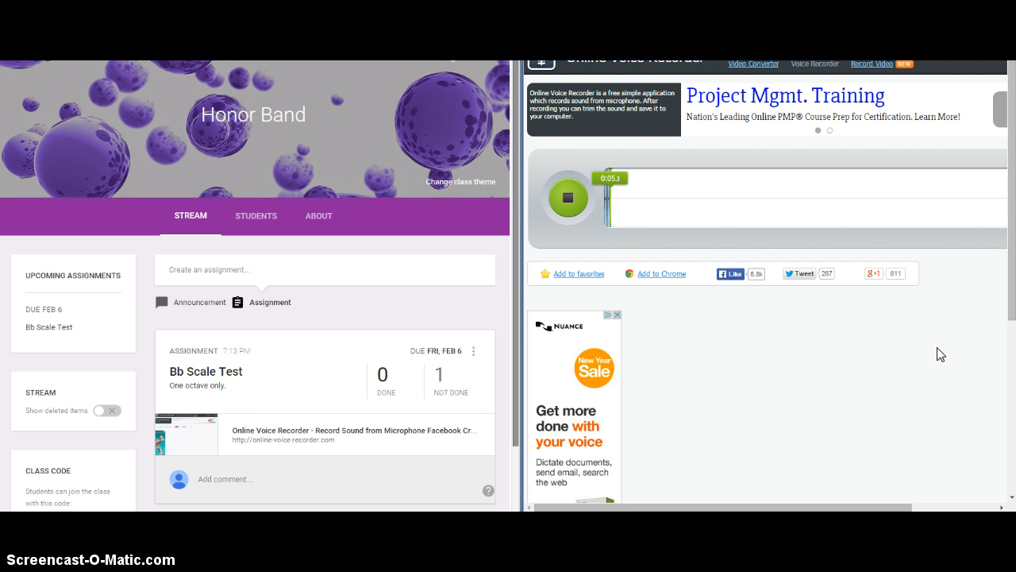
pyautogui.click(567, 197)
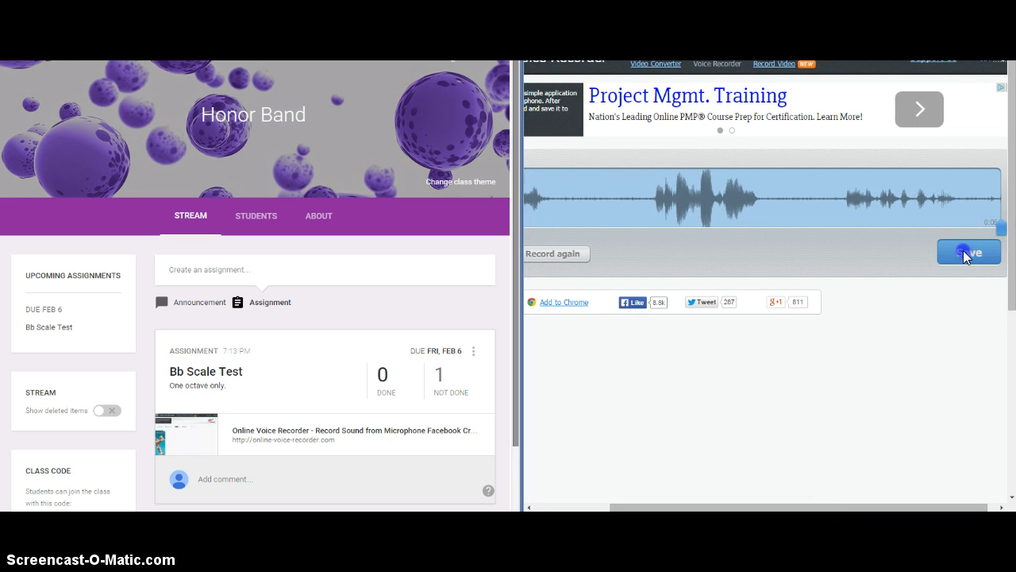
# Step: Save the finished recording and download it as an mp3
pyautogui.click(969, 251)
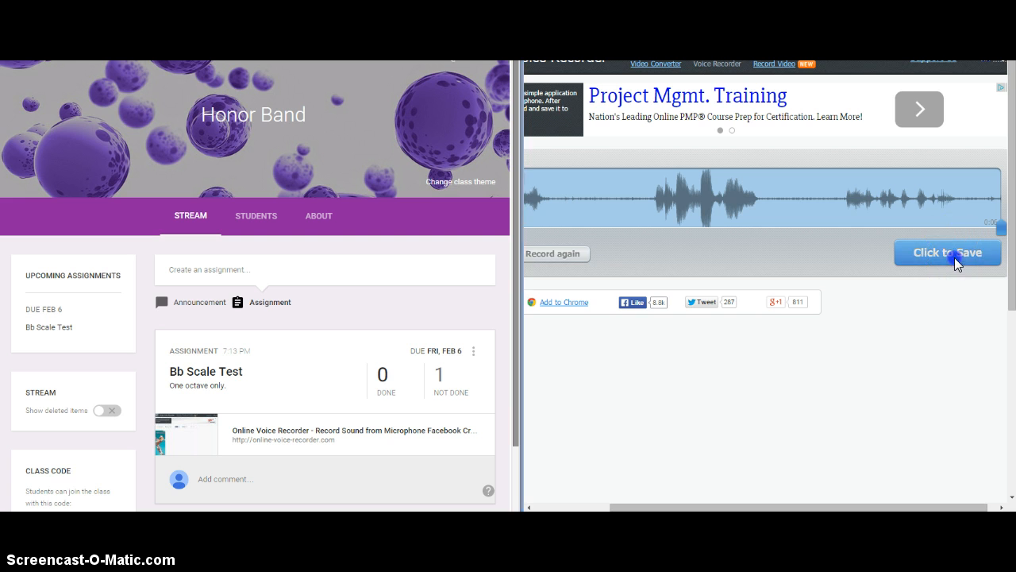
pyautogui.click(947, 253)
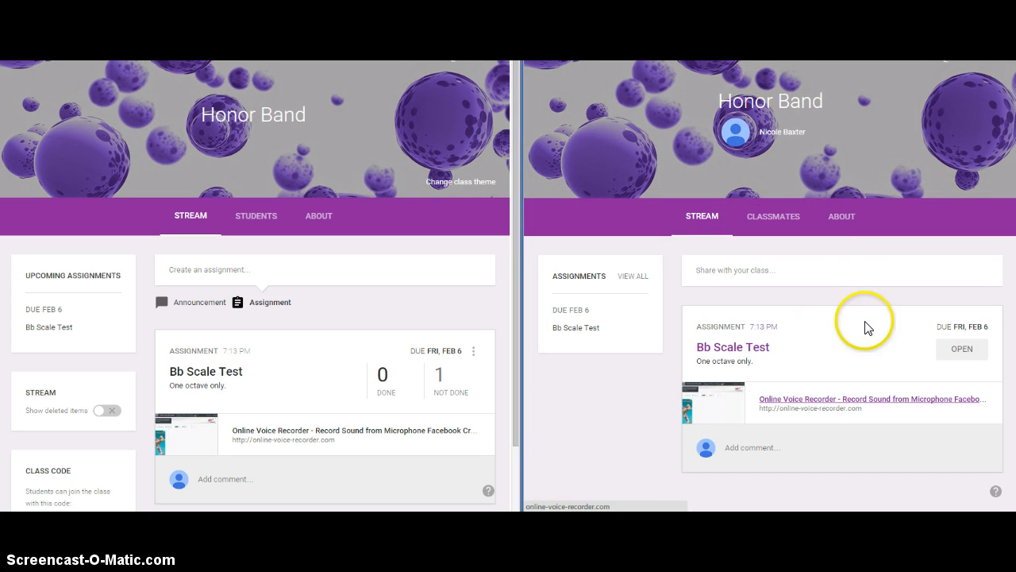
# Step: Upload the rec_6s.mp3 recording from the computer to the Bb Scale Test assignment
pyautogui.click(559, 159)
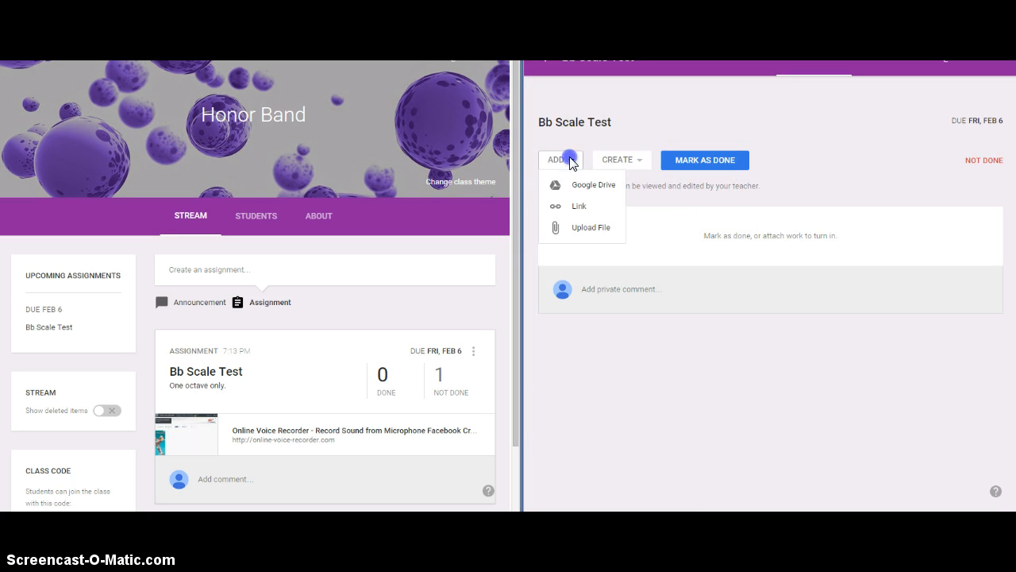
pyautogui.click(594, 184)
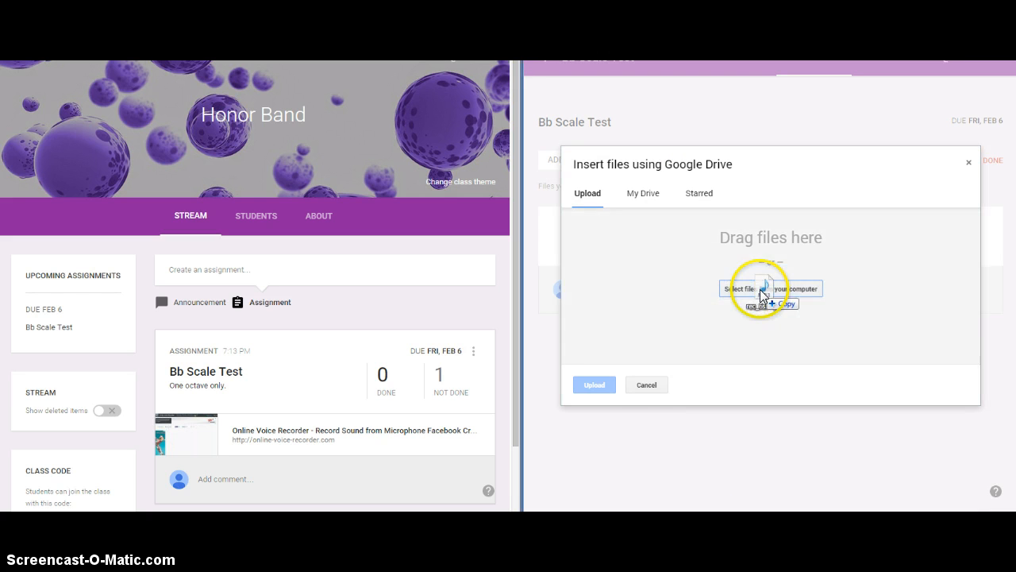
pyautogui.click(770, 289)
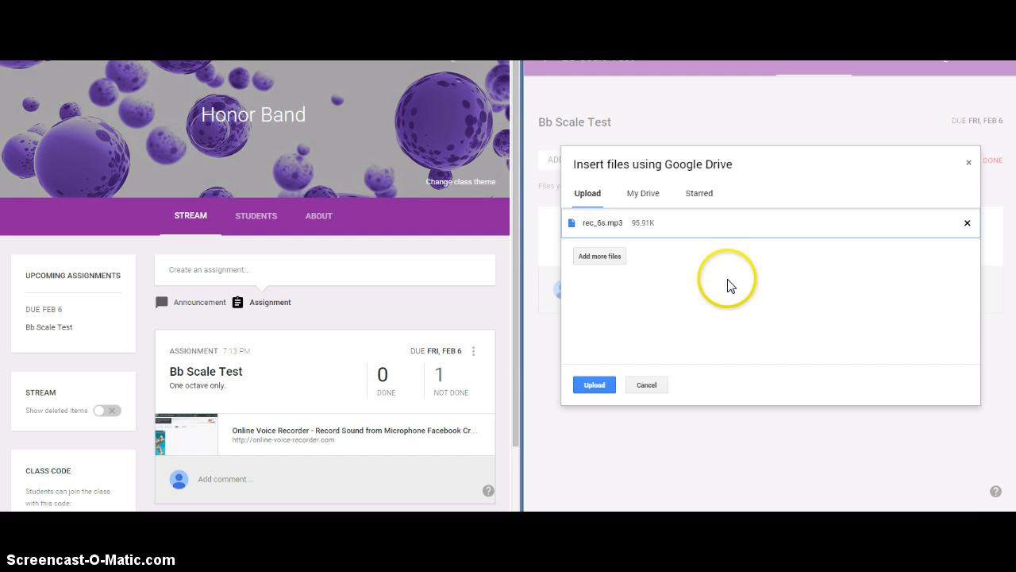
pyautogui.click(594, 384)
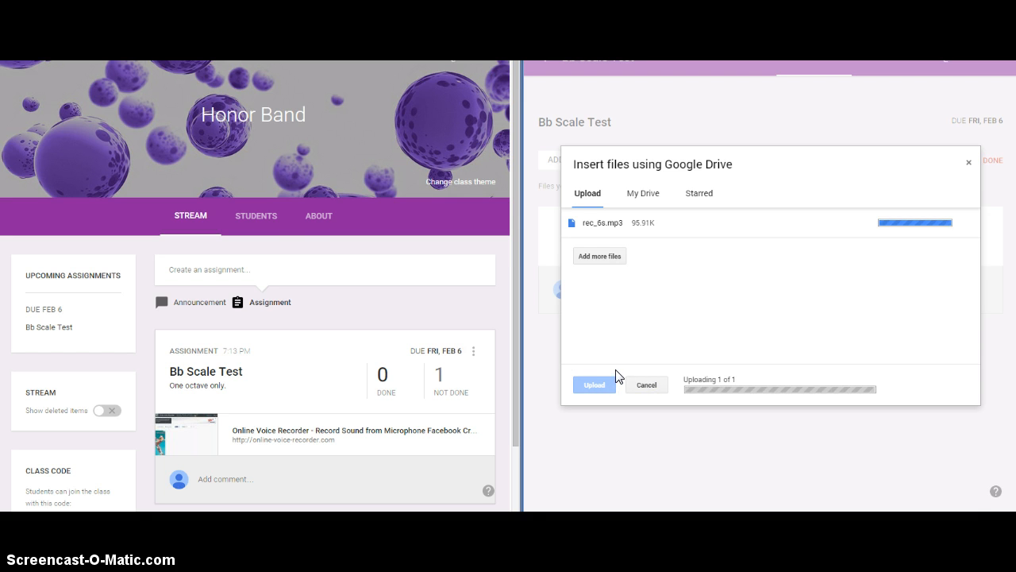
pyautogui.click(594, 385)
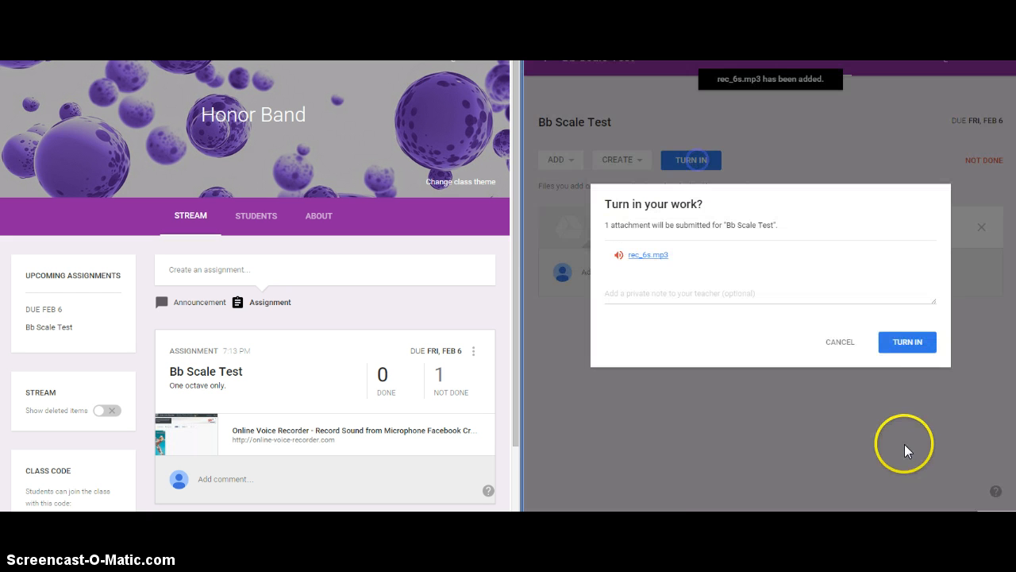
# Step: Turn in the Bb Scale Test with the recording attached
pyautogui.click(755, 299)
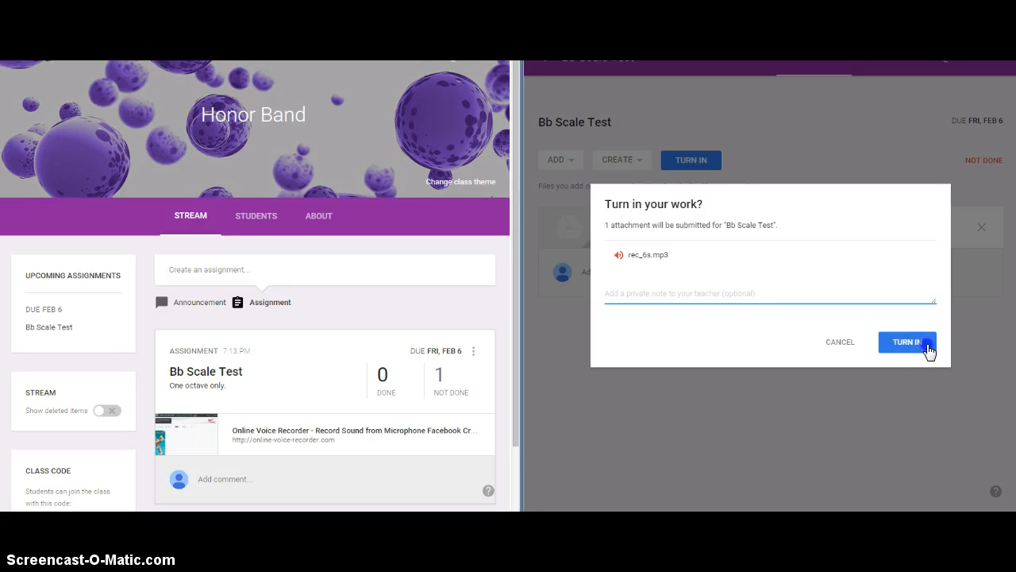
pyautogui.click(905, 342)
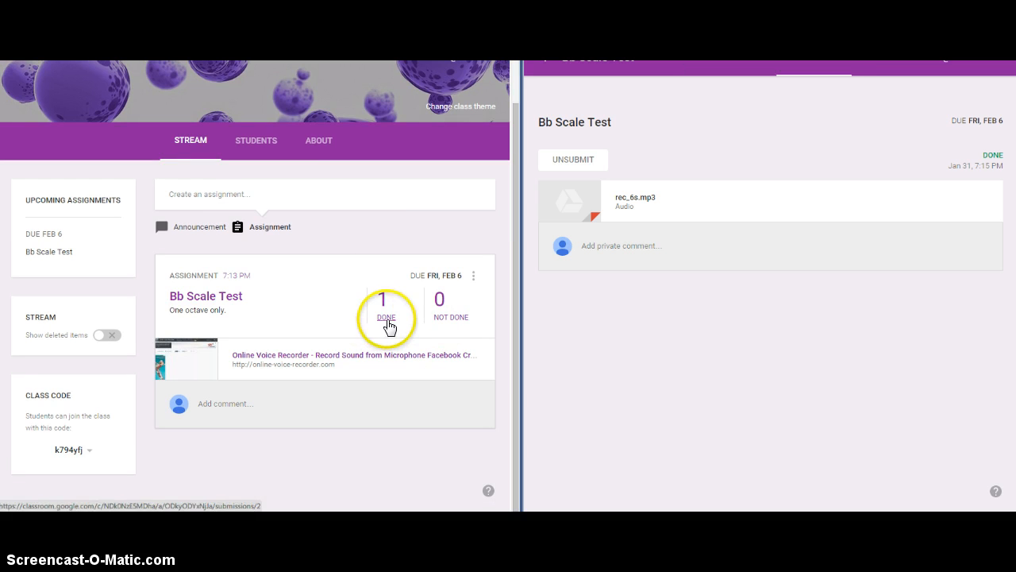
# Step: As teacher, expand the student's submission and play, then pause, rec_6s.mp3
pyautogui.click(386, 318)
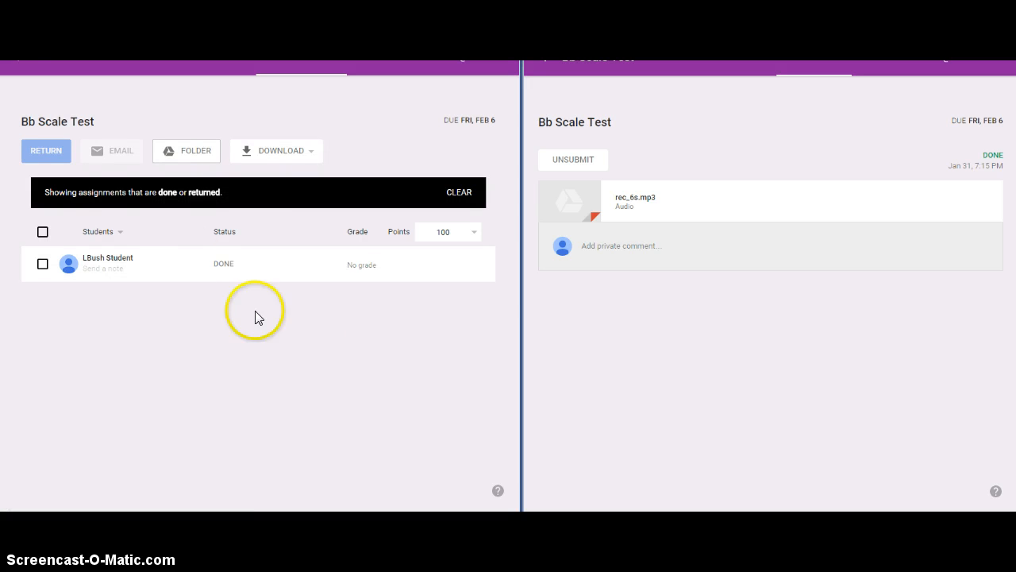
pyautogui.click(108, 262)
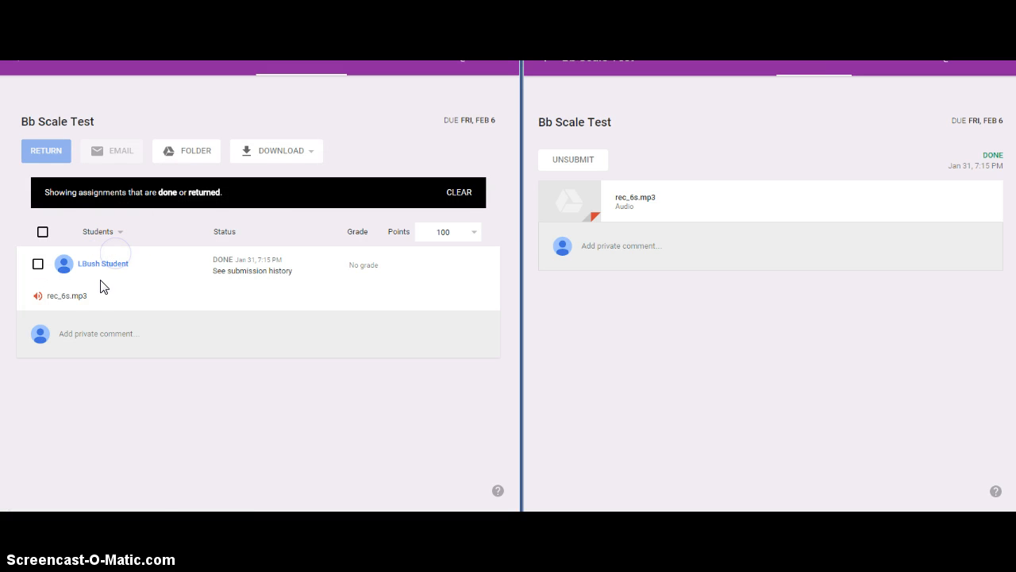
pyautogui.click(66, 295)
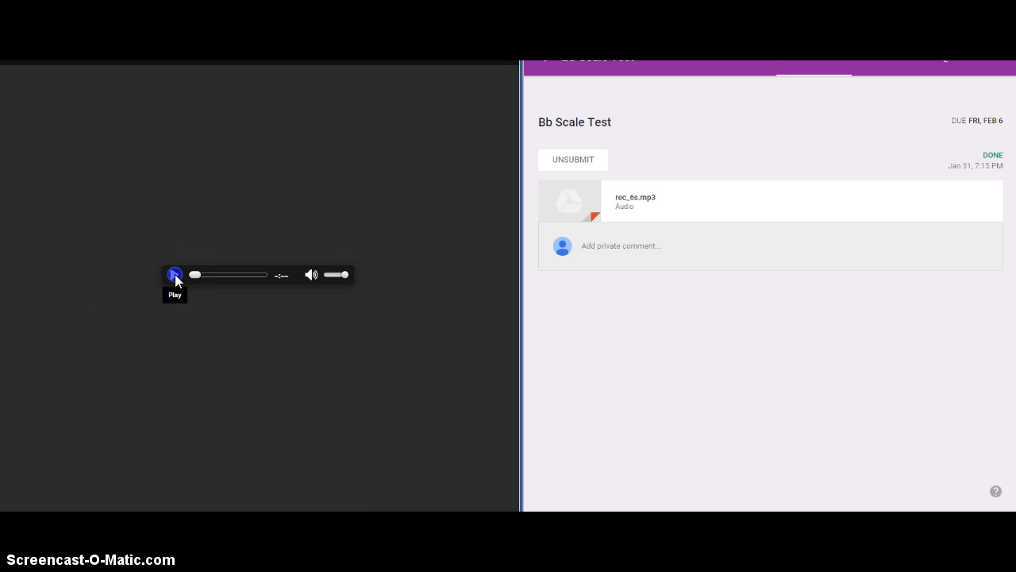
pyautogui.click(175, 275)
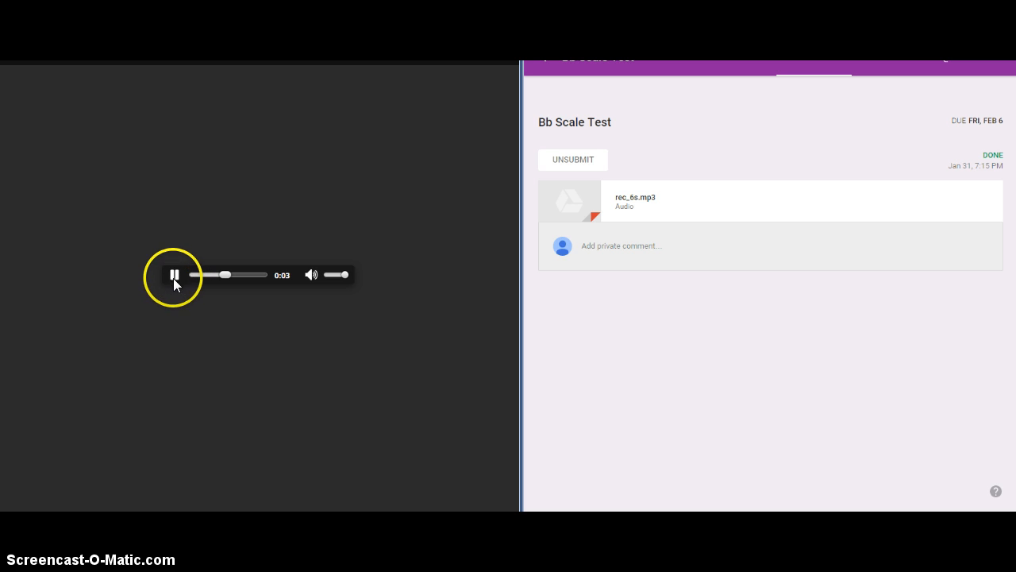
pyautogui.click(175, 274)
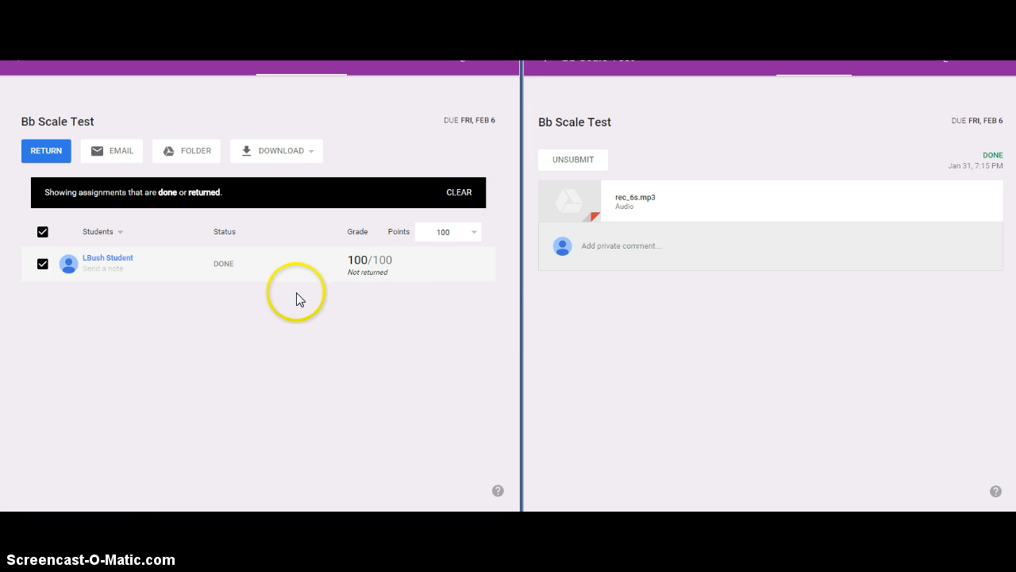
pyautogui.moveTo(390, 280)
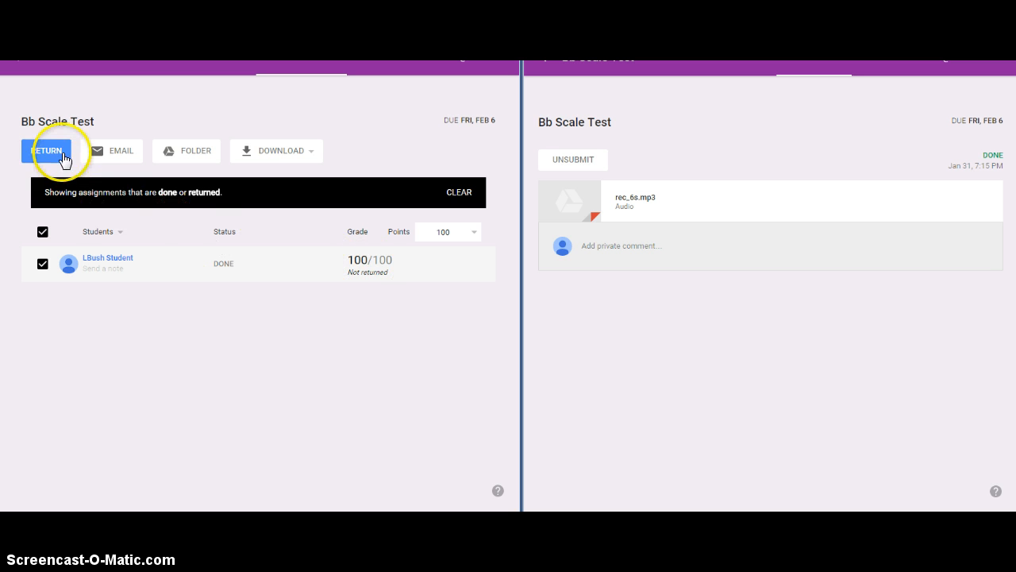
# Step: Return the submission graded 100/100, bringing up the feedback note dialog
pyautogui.click(45, 151)
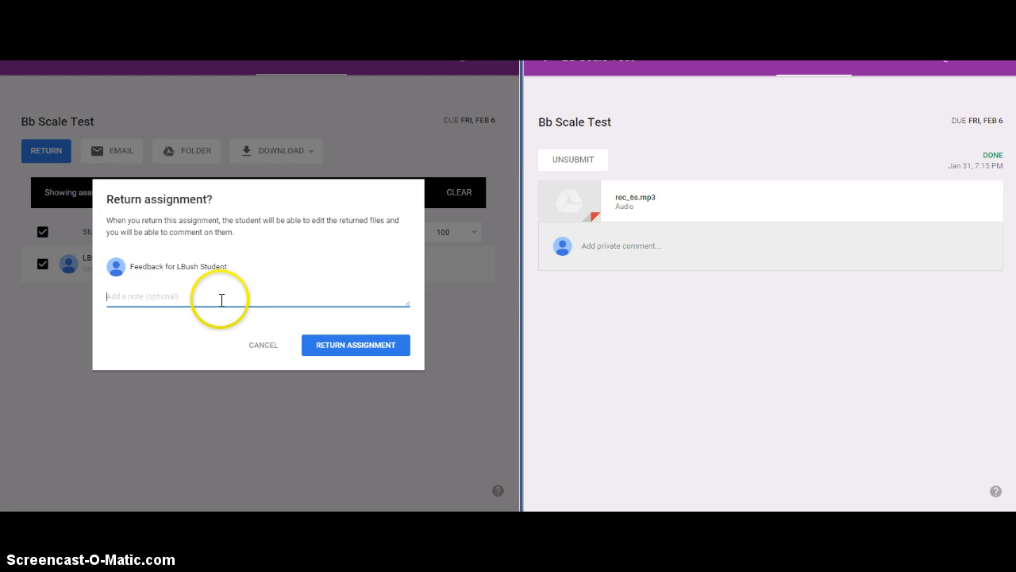
# Step: Return the assignment with the feedback 'You missed a note.'
pyautogui.write('You')
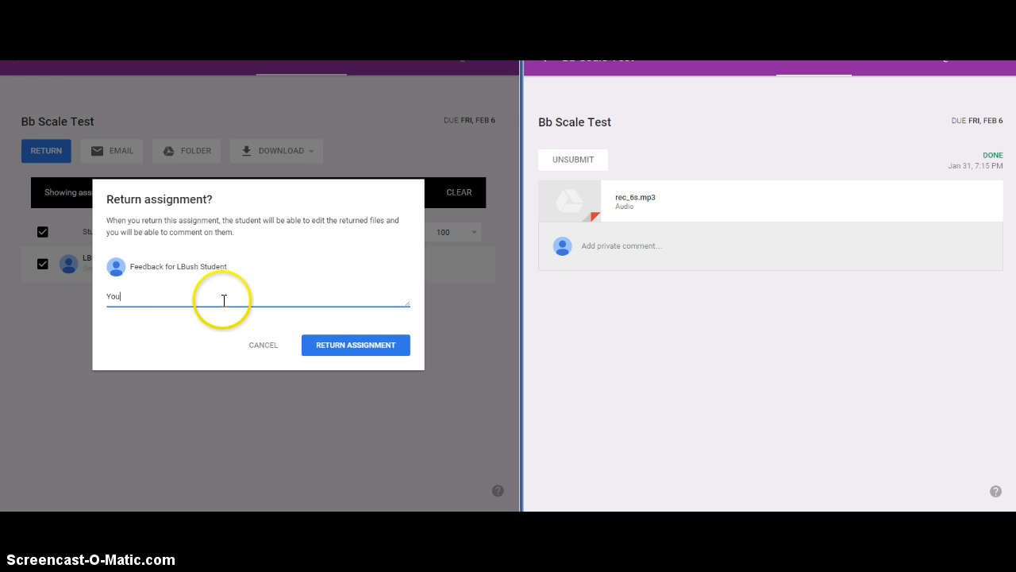
pyautogui.write('missed')
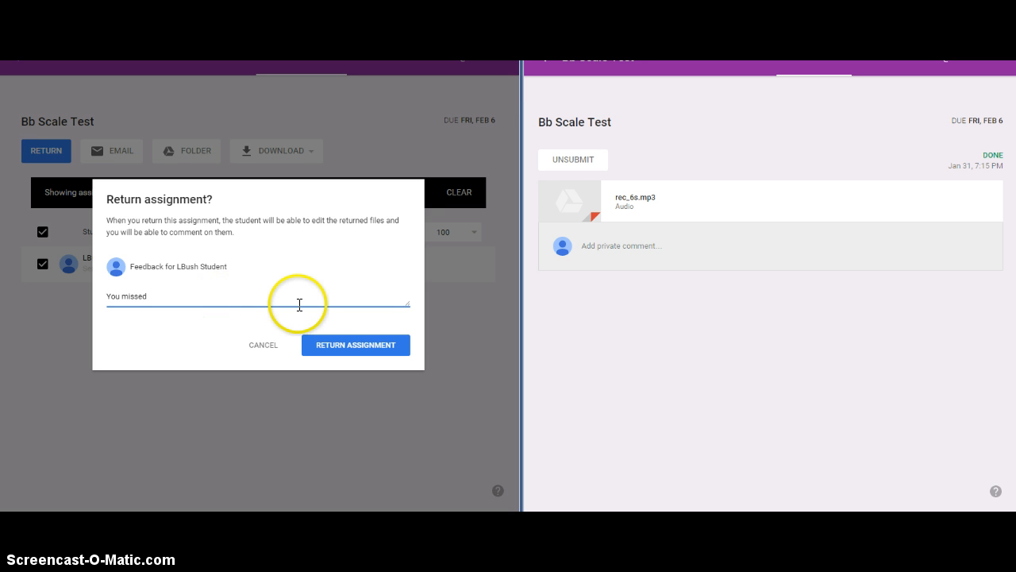
pyautogui.write('x note.')
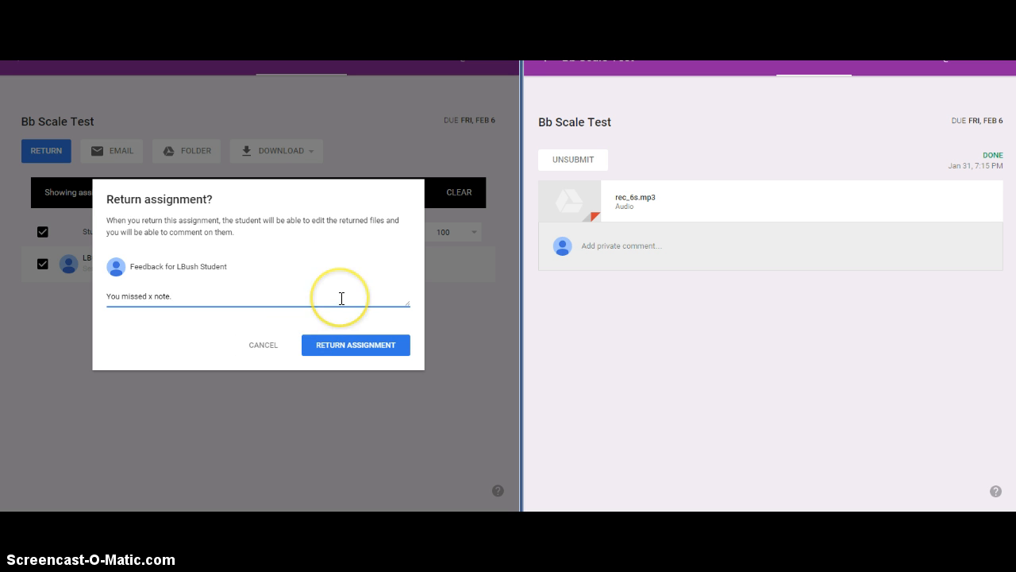
pyautogui.click(355, 345)
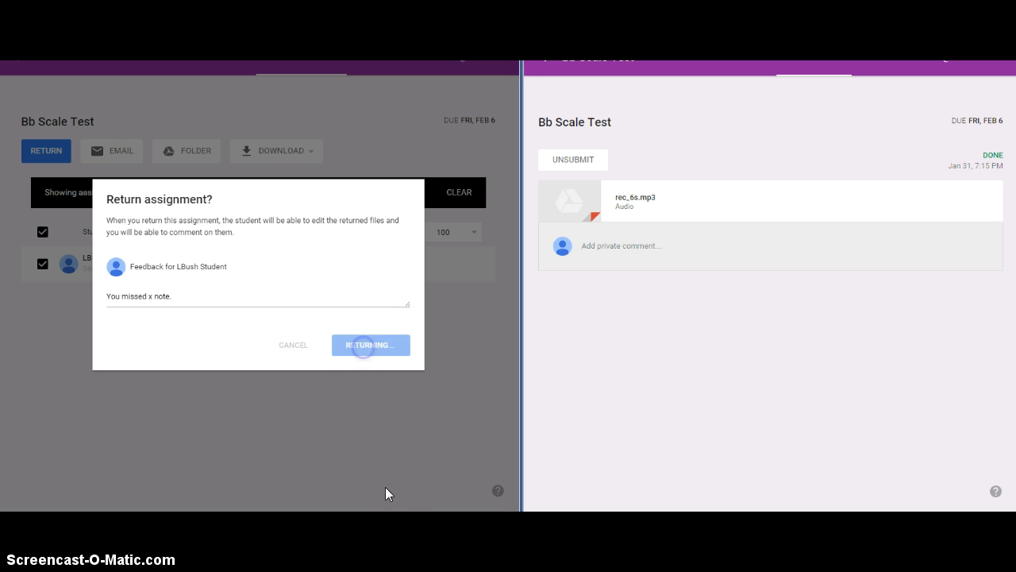
pyautogui.click(370, 344)
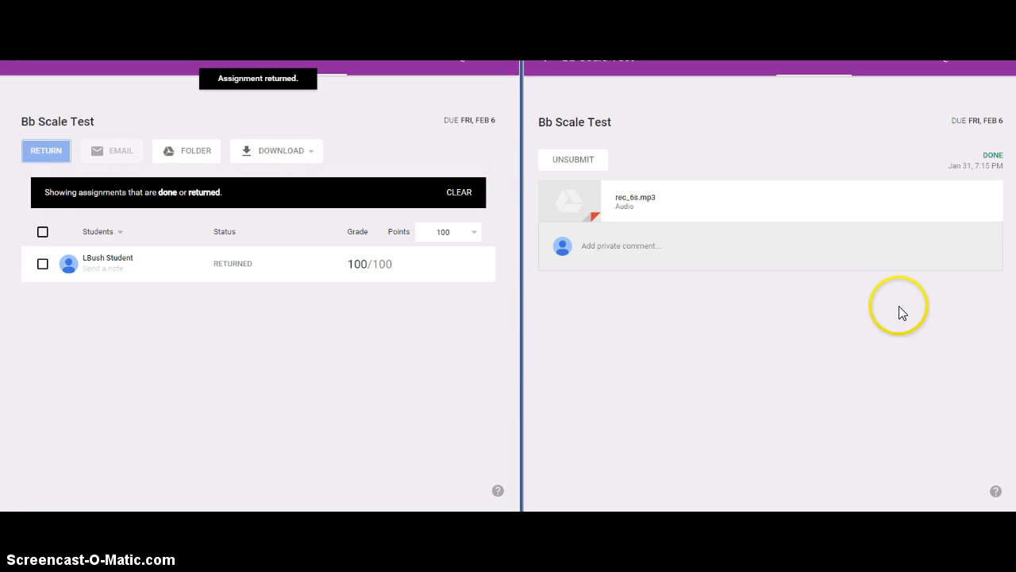
pyautogui.moveTo(909, 324)
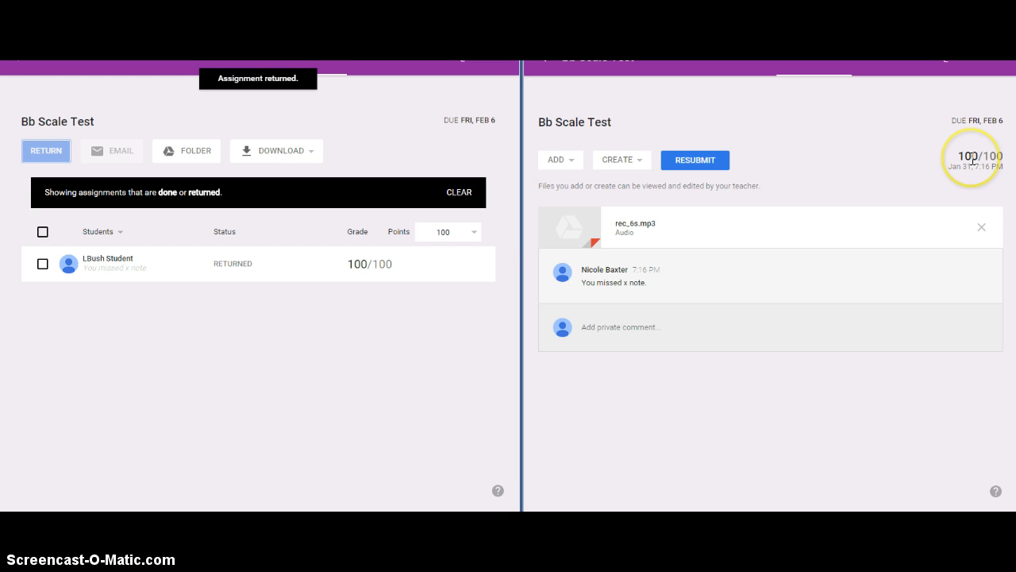
pyautogui.moveTo(734, 436)
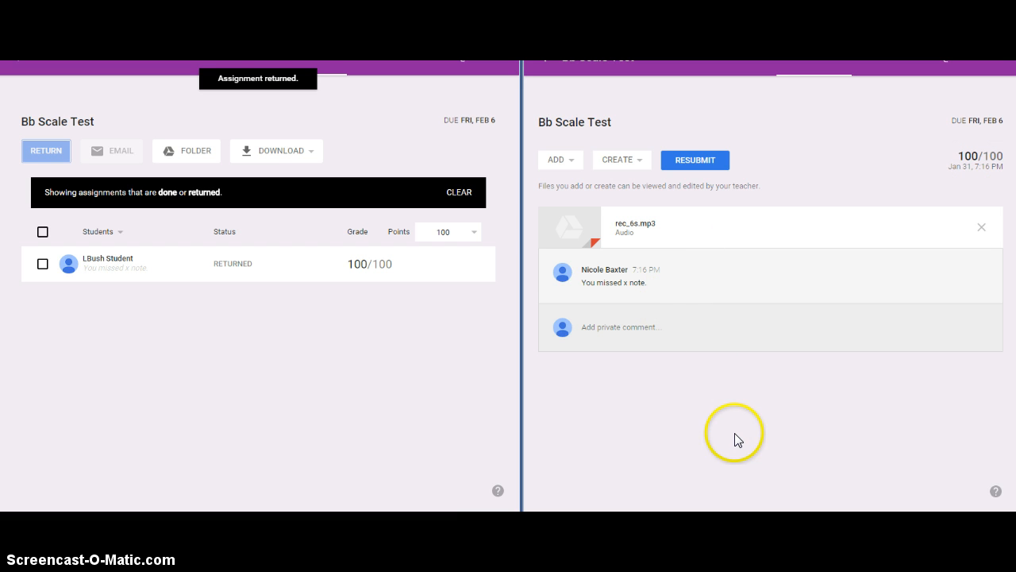
pyautogui.moveTo(660, 301)
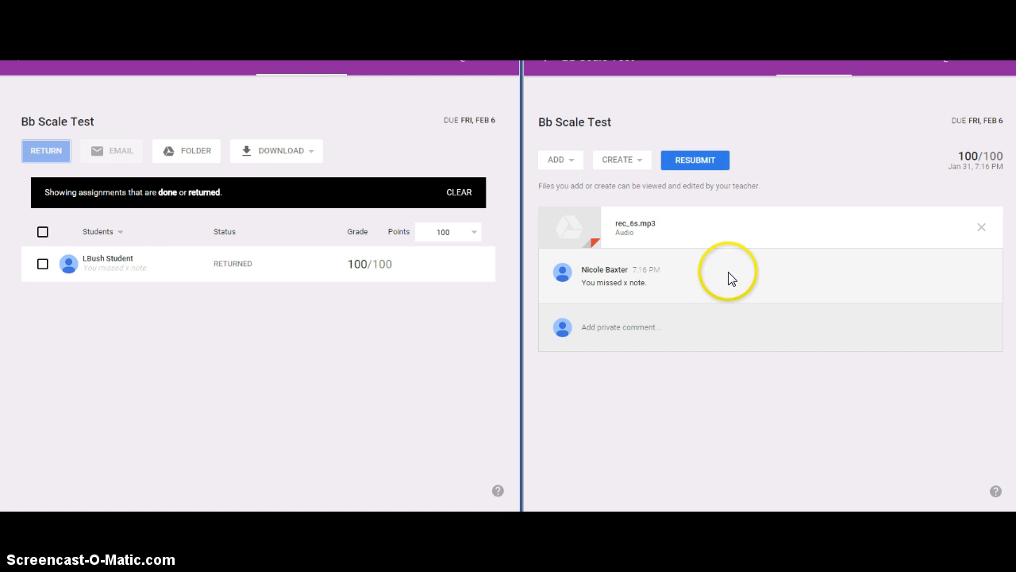
pyautogui.moveTo(742, 258)
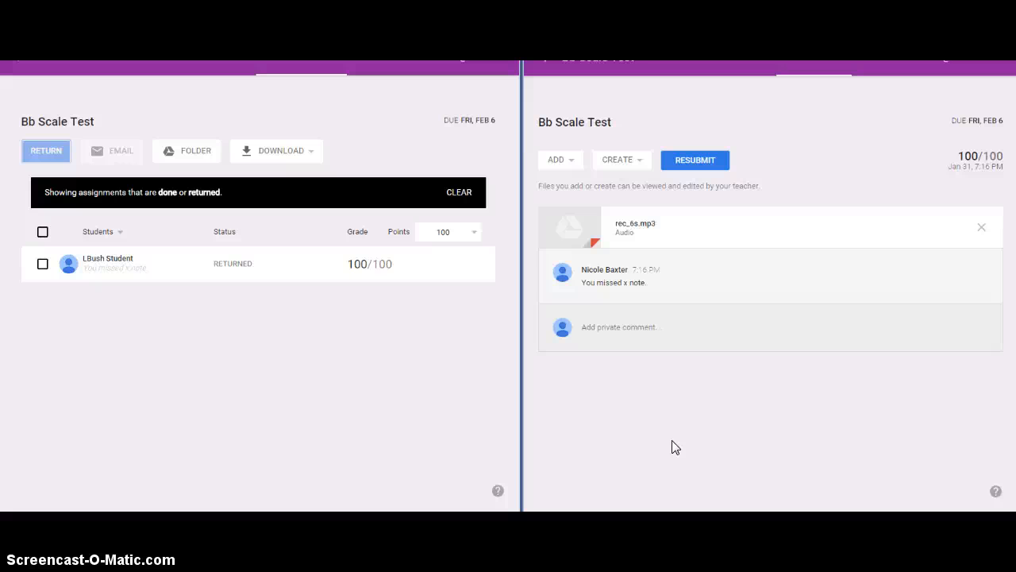
pyautogui.moveTo(678, 446)
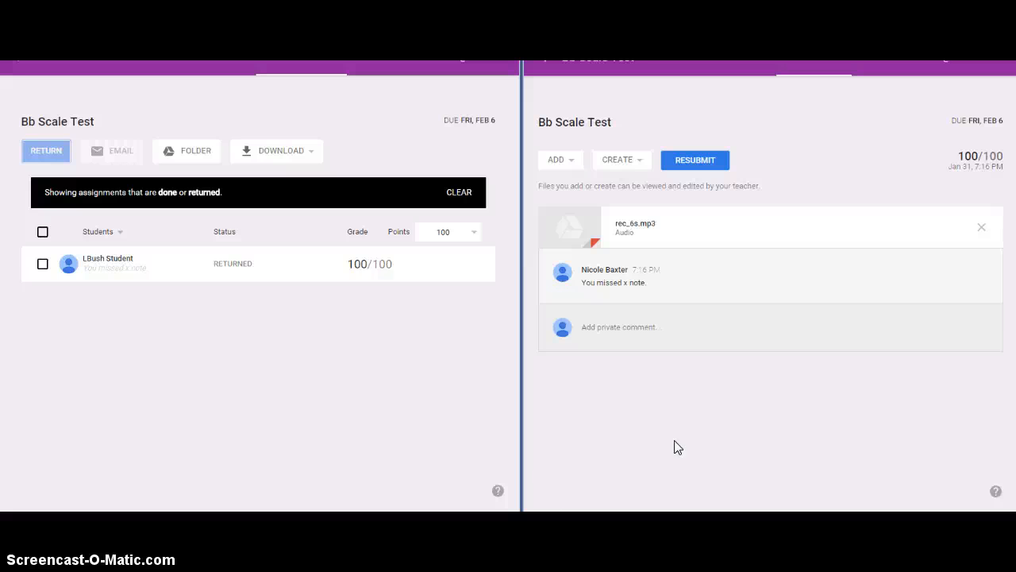